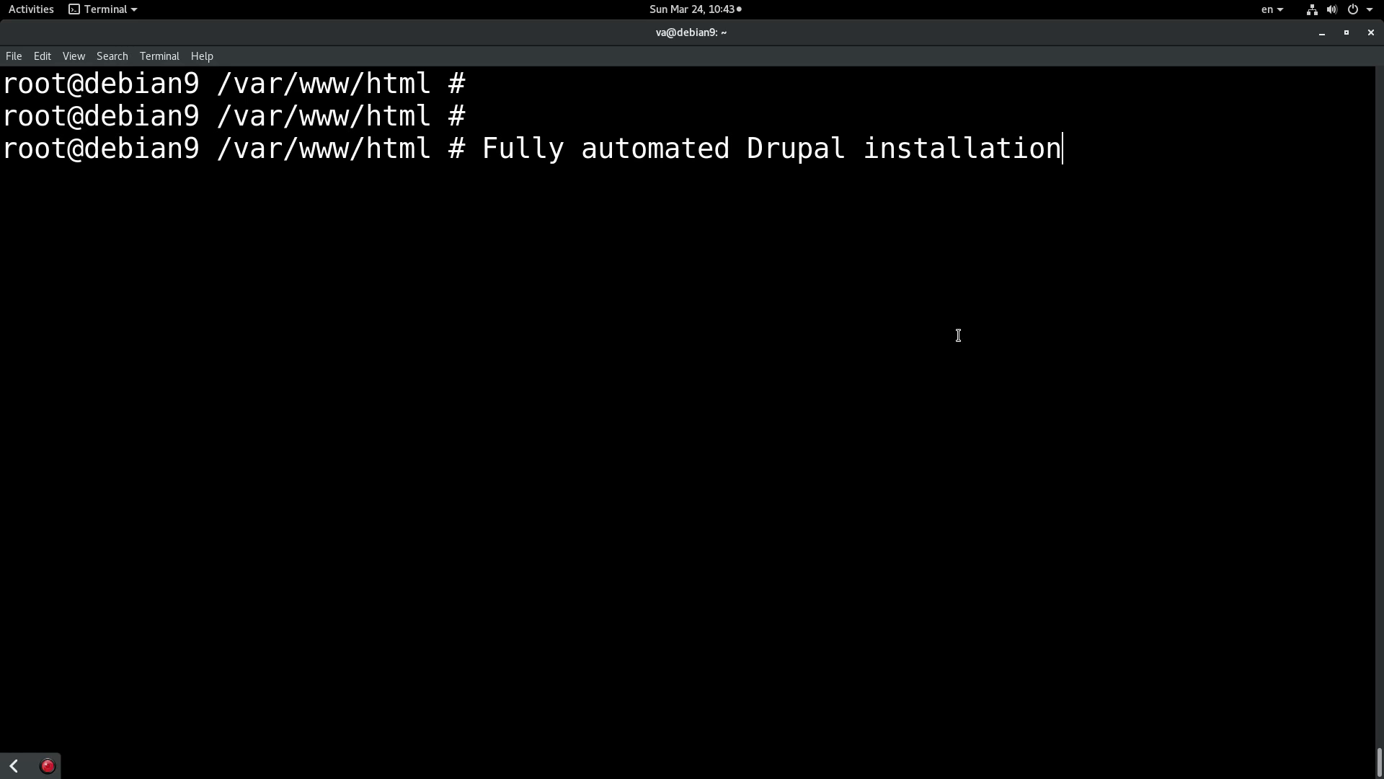
pyautogui.moveTo(571, 618)
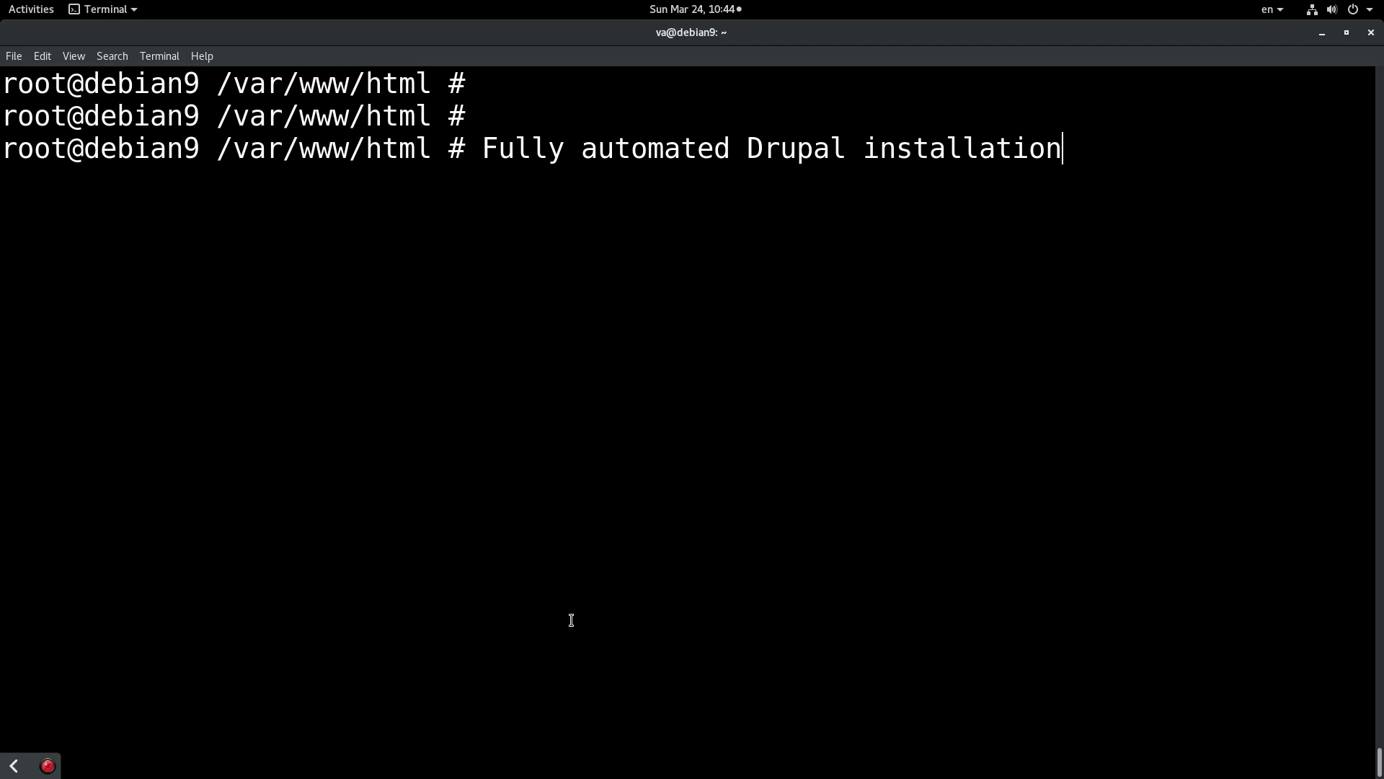
pyautogui.moveTo(910, 469)
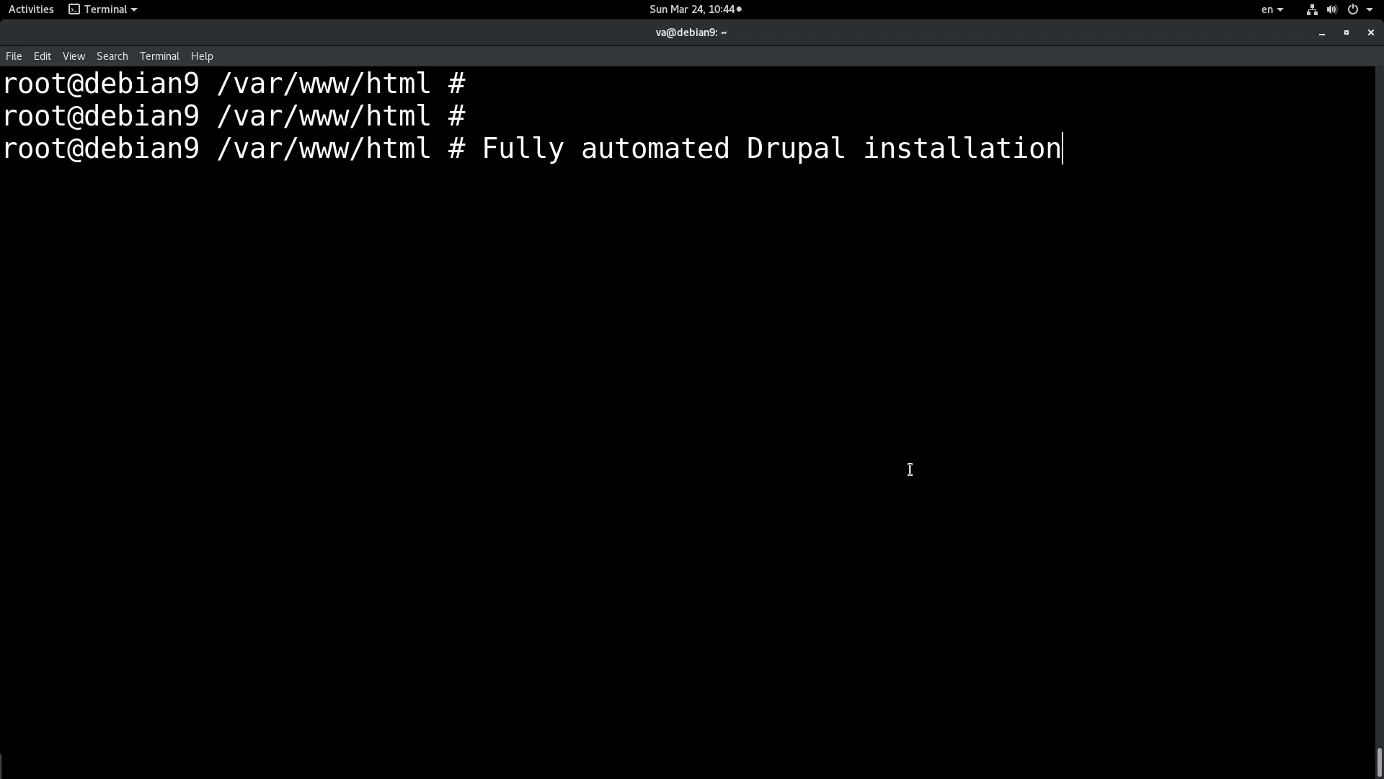
# - Cancel the typed 'Fully automated Drupal installation' title line with Ctrl+C, leaving a fresh root prompt
pyautogui.press('ctrl+c')
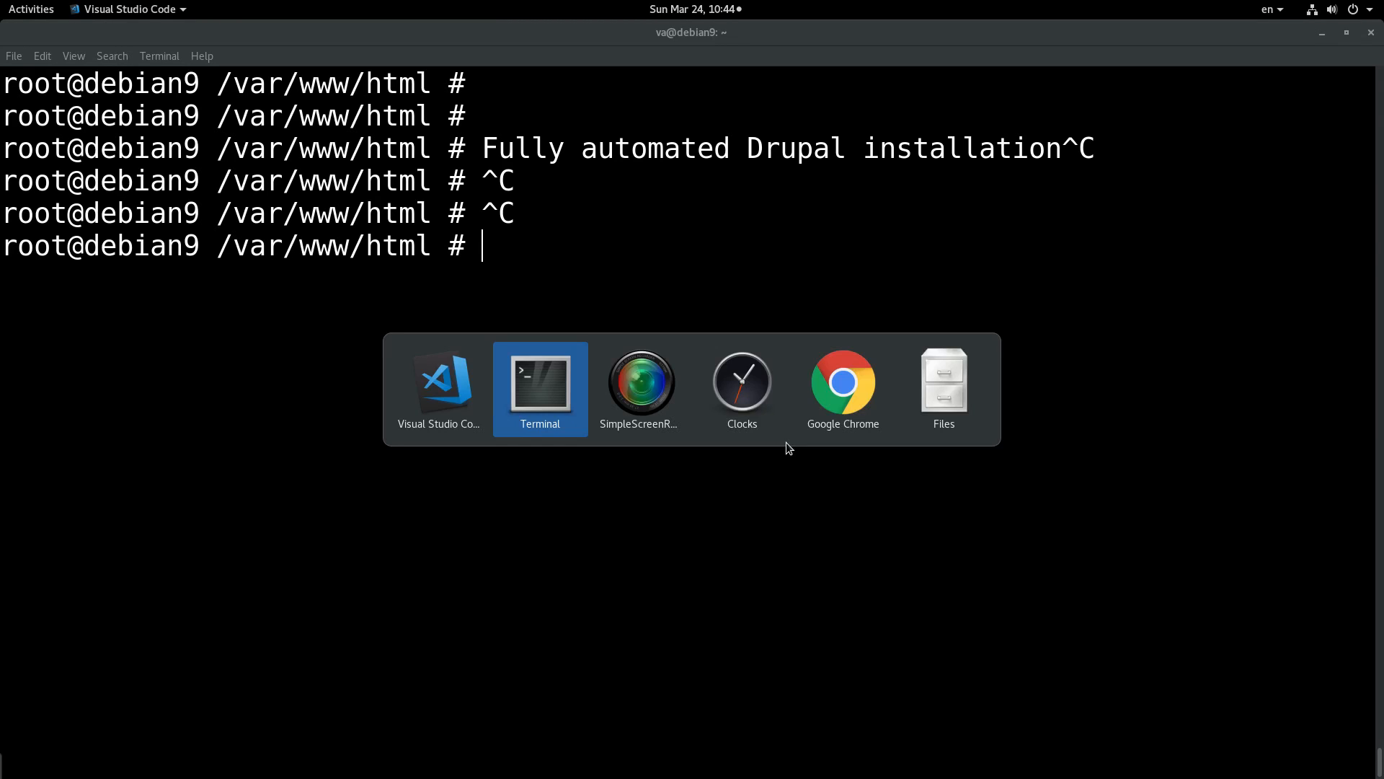
# - Reload drupaltest.local in Chrome to confirm it is still unreachable, then return to Terminal
pyautogui.click(840, 384)
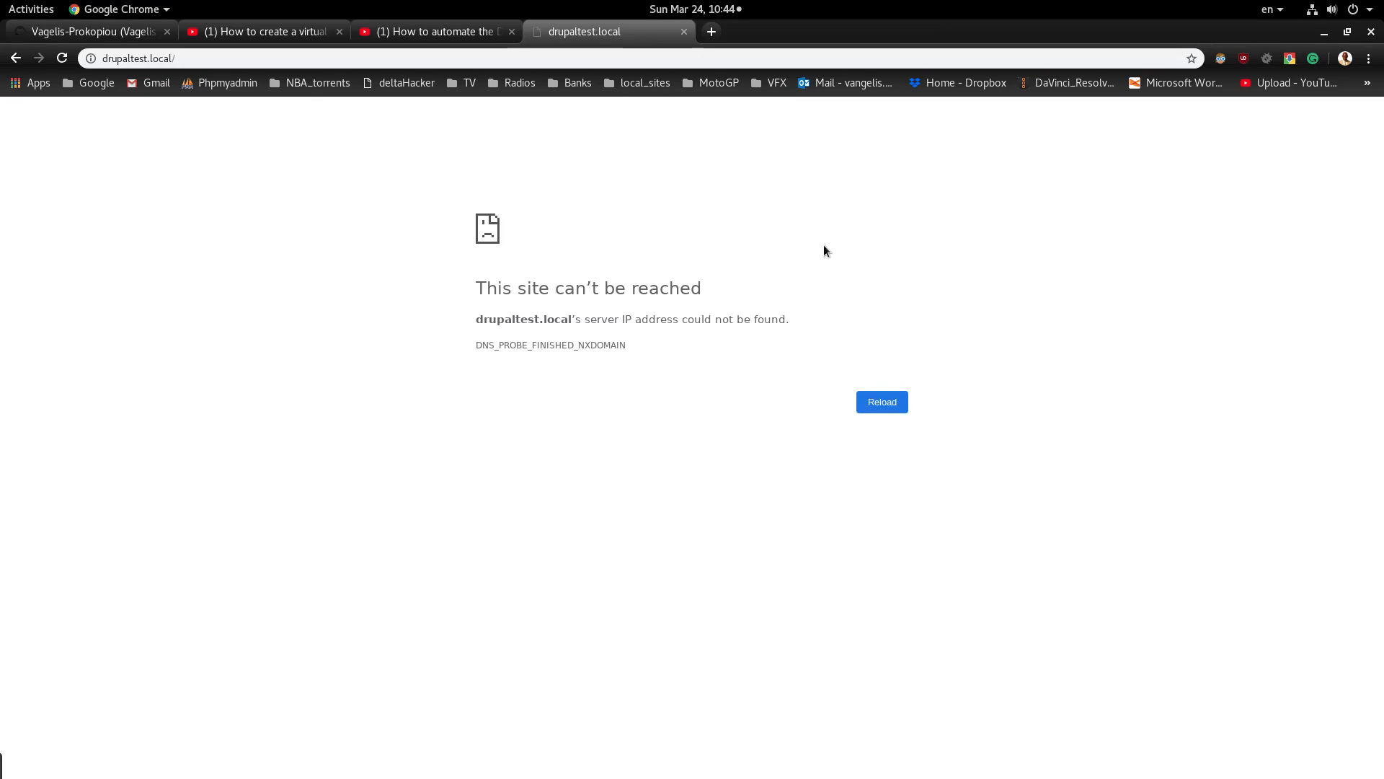
pyautogui.click(880, 403)
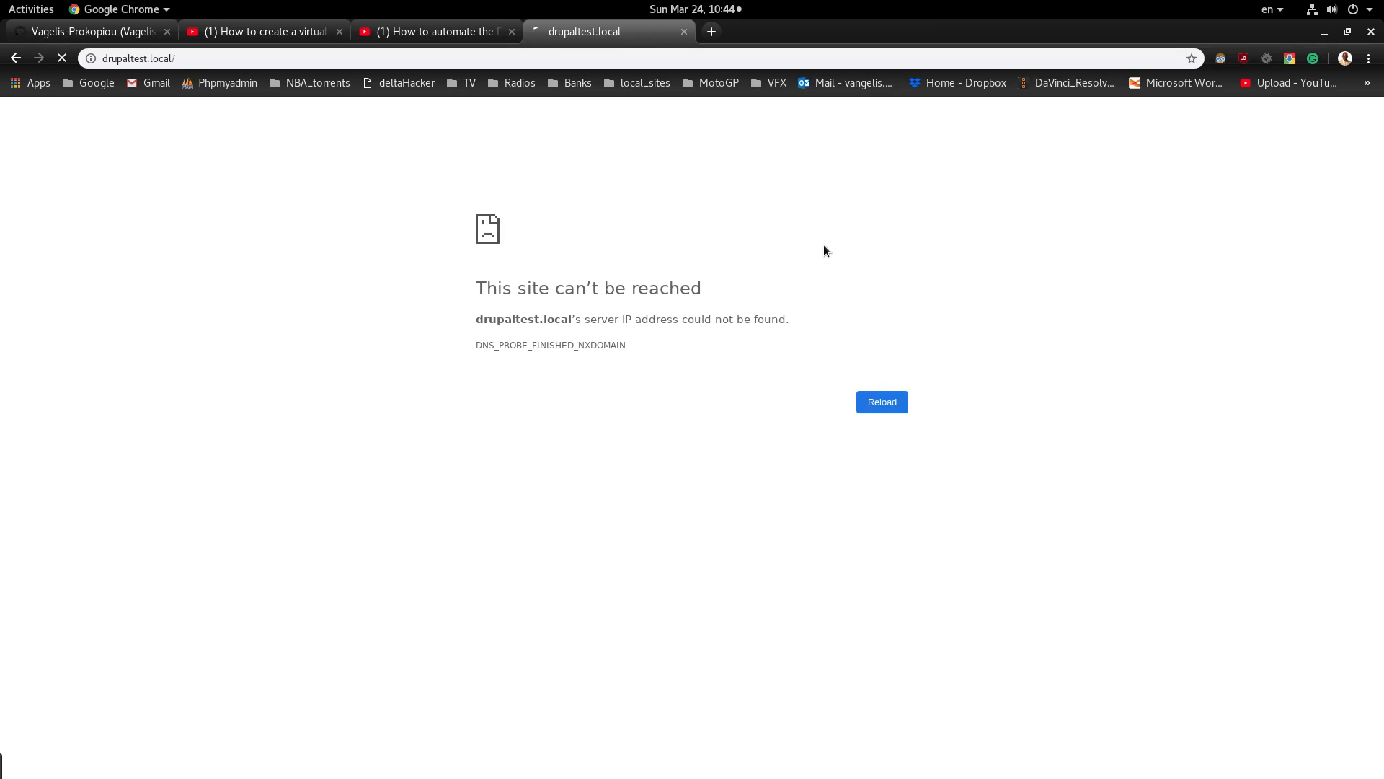
pyautogui.click(880, 402)
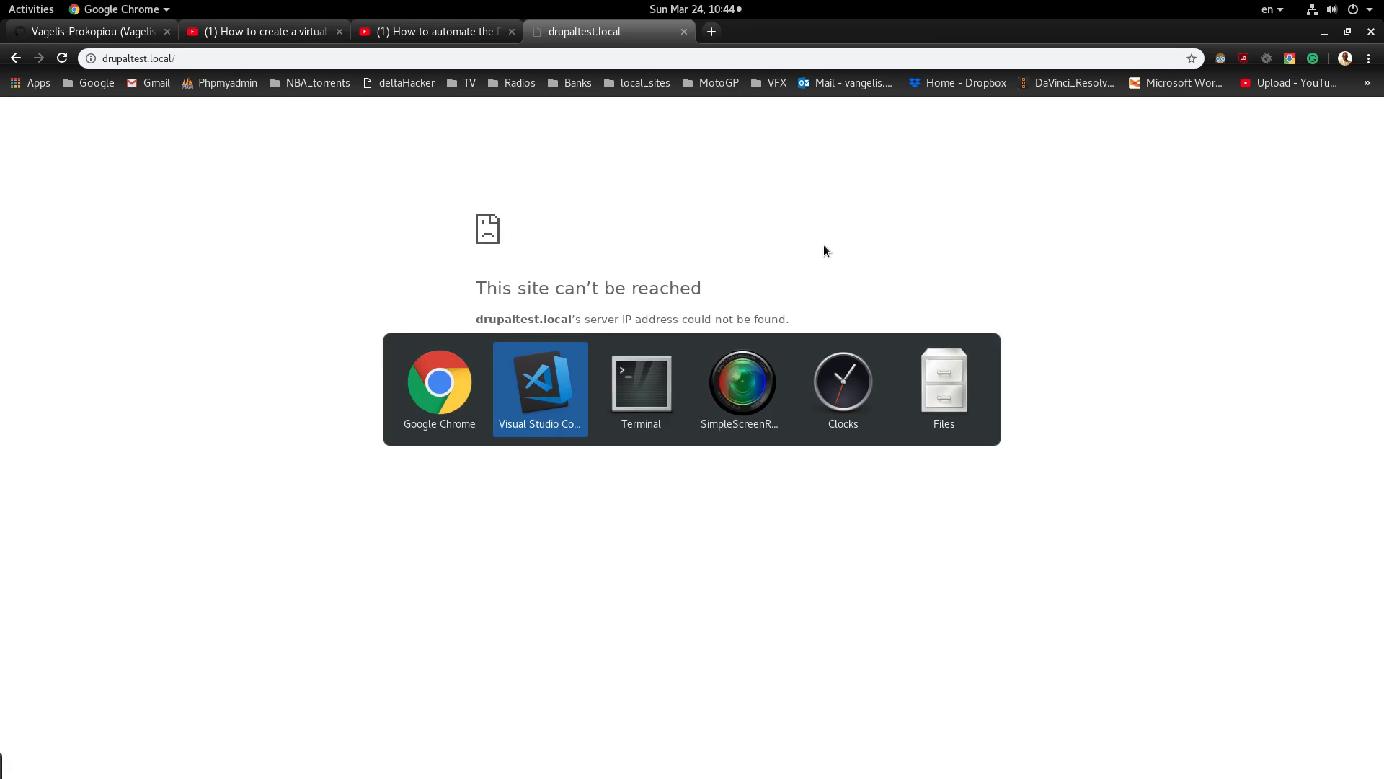
pyautogui.click(640, 375)
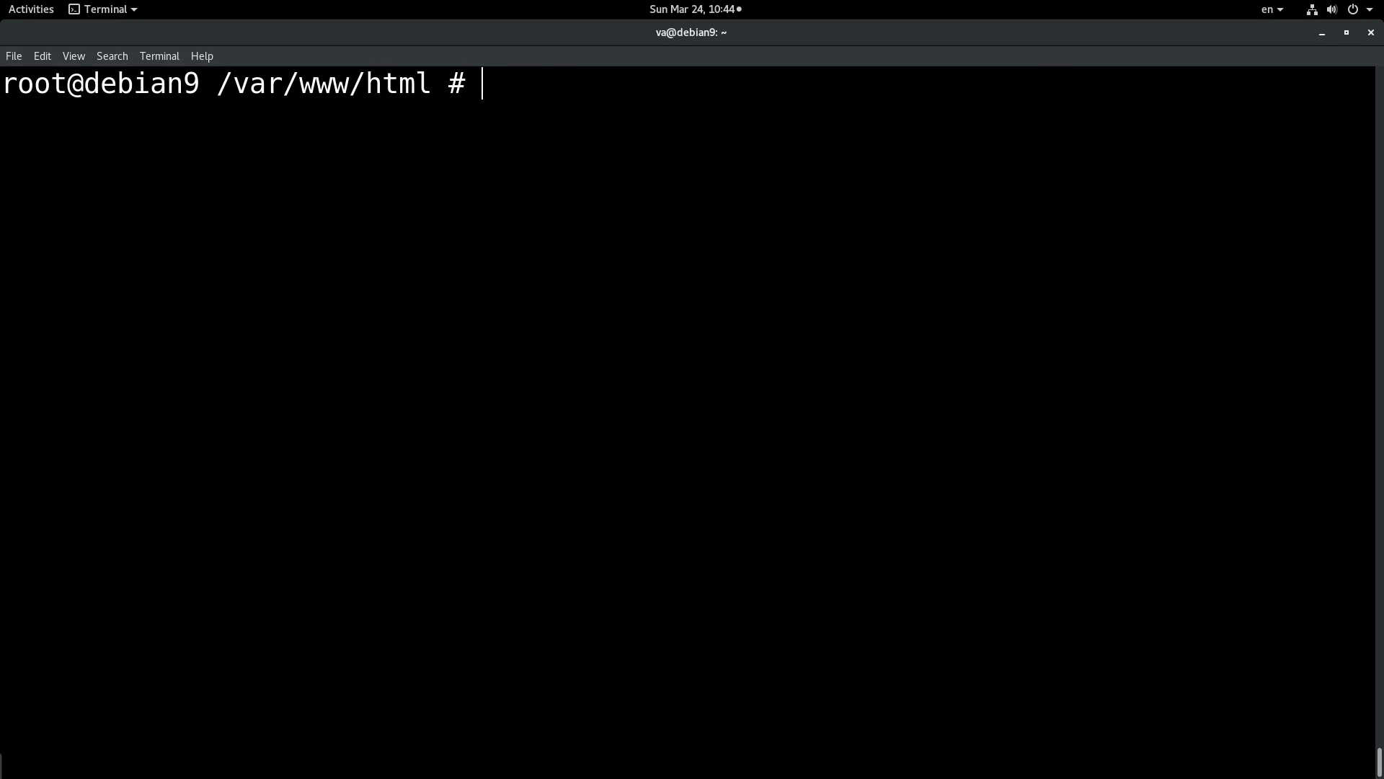
# - Run the one-line vhost='drupaltest' && vhost-create && cd public_html && drupal-install command chain
pyautogui.write("vhost='drupaltest' && vhost-create $vhost && cd /var/www/html/$vhost/public_html && drupal-install $vhost;")
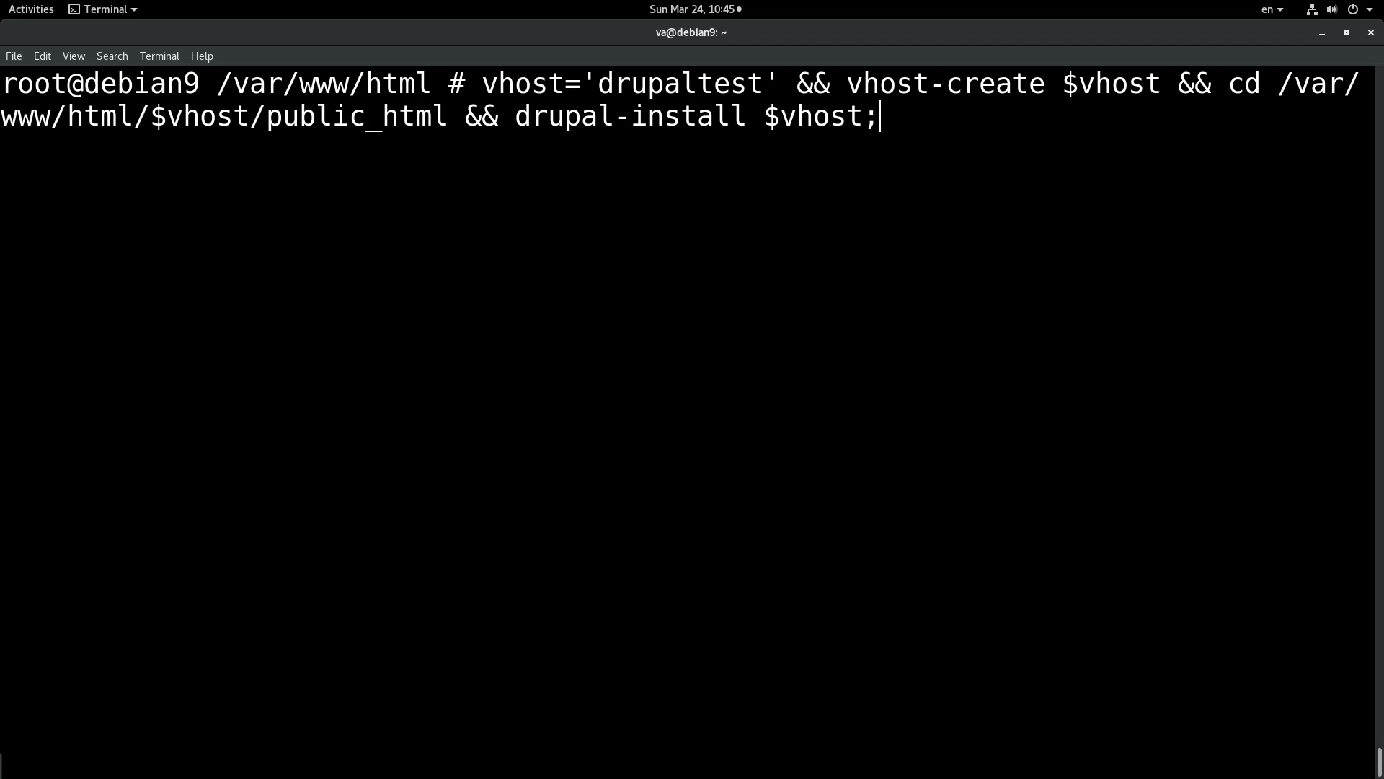
pyautogui.press('Return')
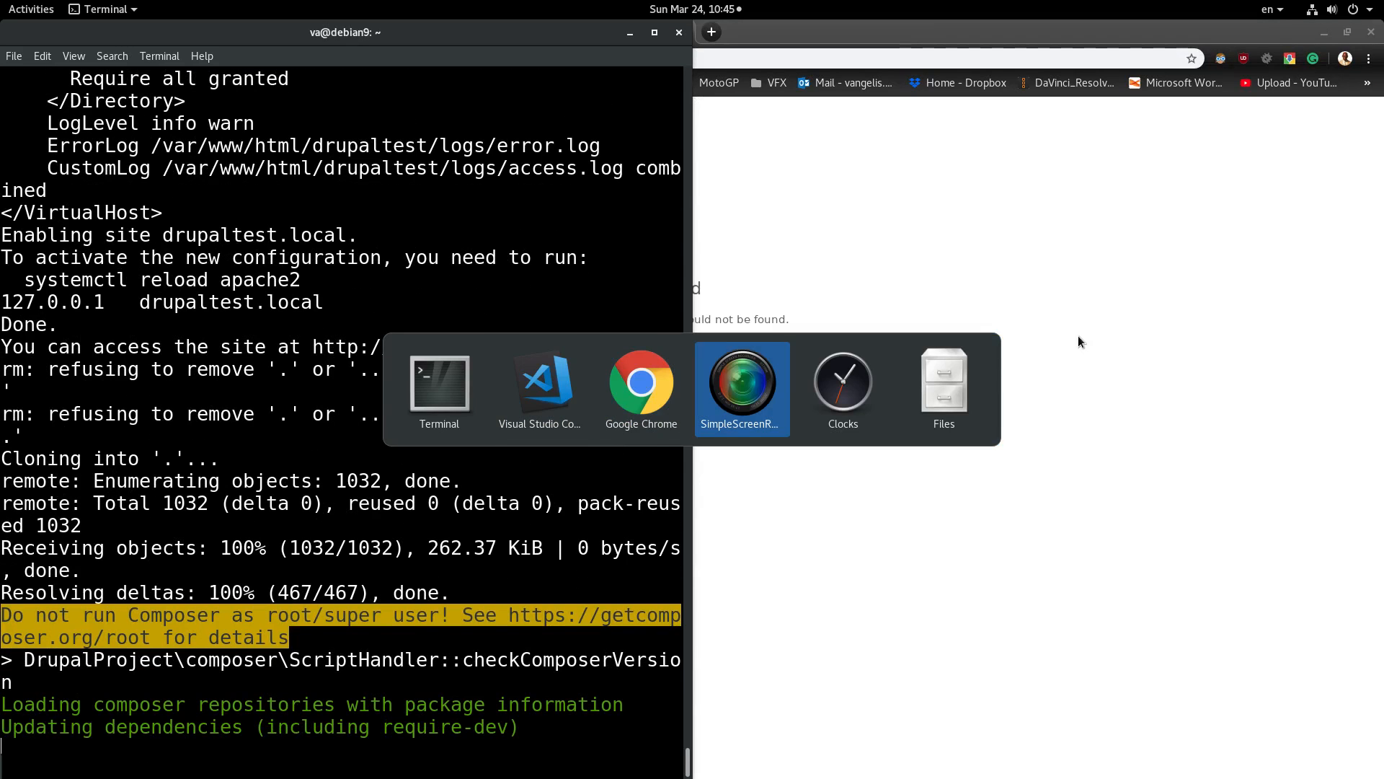
# - Switch to Chrome's unreachable drupaltest.local tab while the install runs in Terminal
pyautogui.click(840, 379)
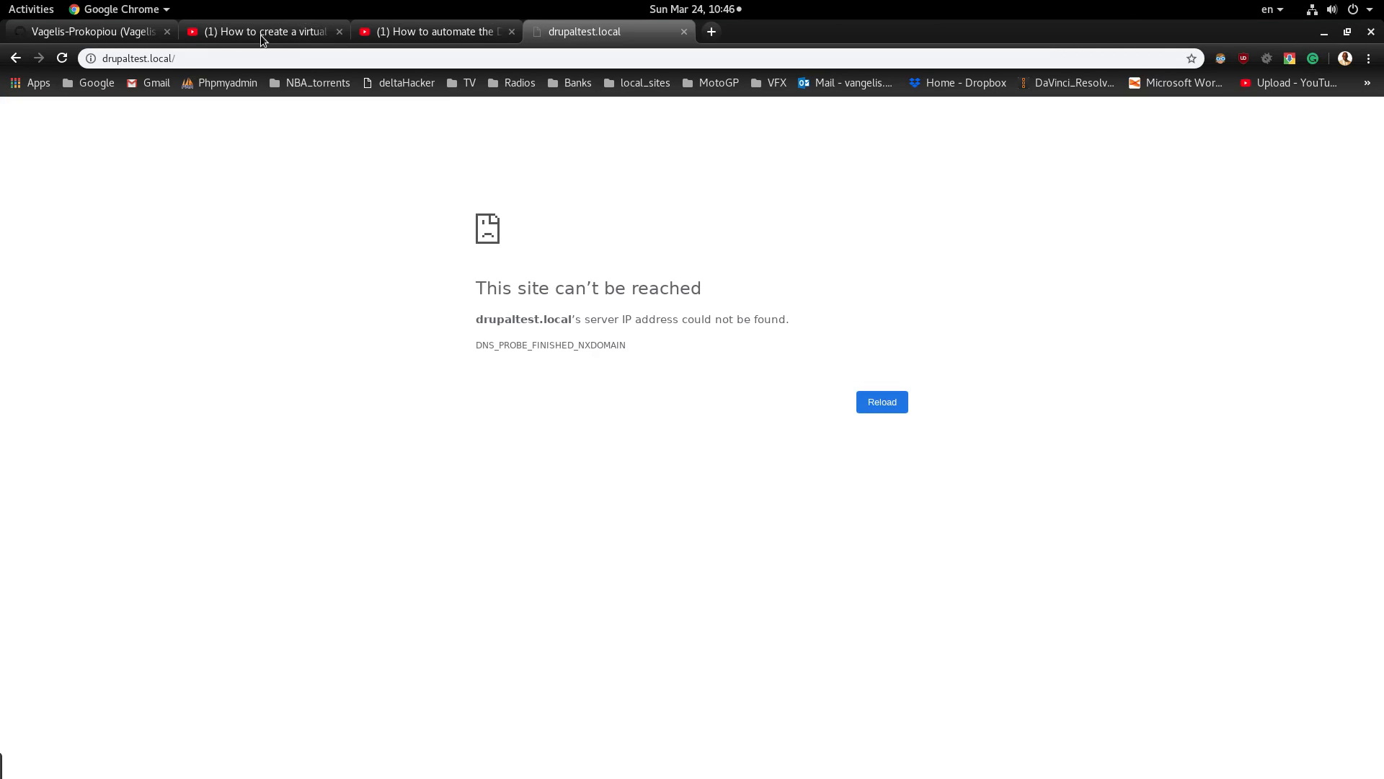
# - Show the 'How to automate the Drupal installation' YouTube video while the install finishes
pyautogui.click(433, 31)
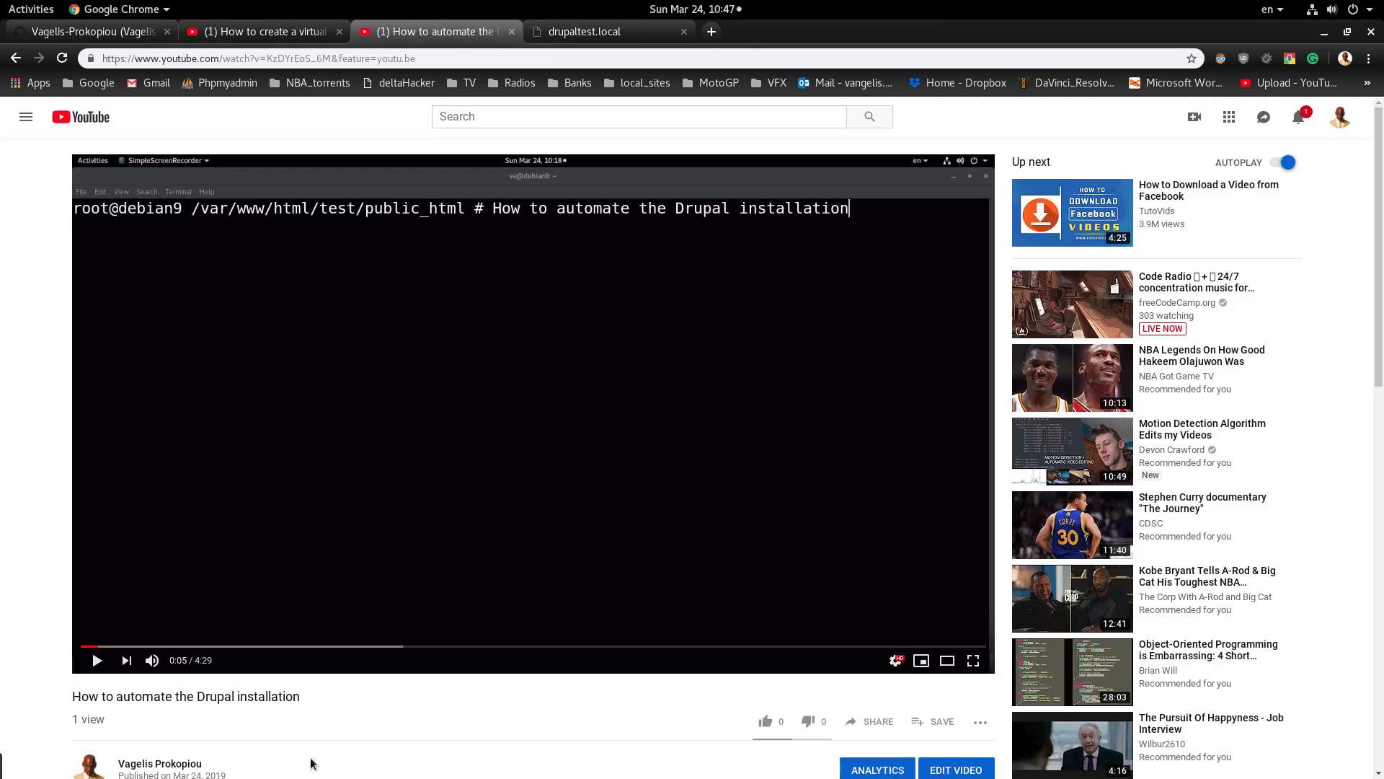
pyautogui.moveTo(350, 705)
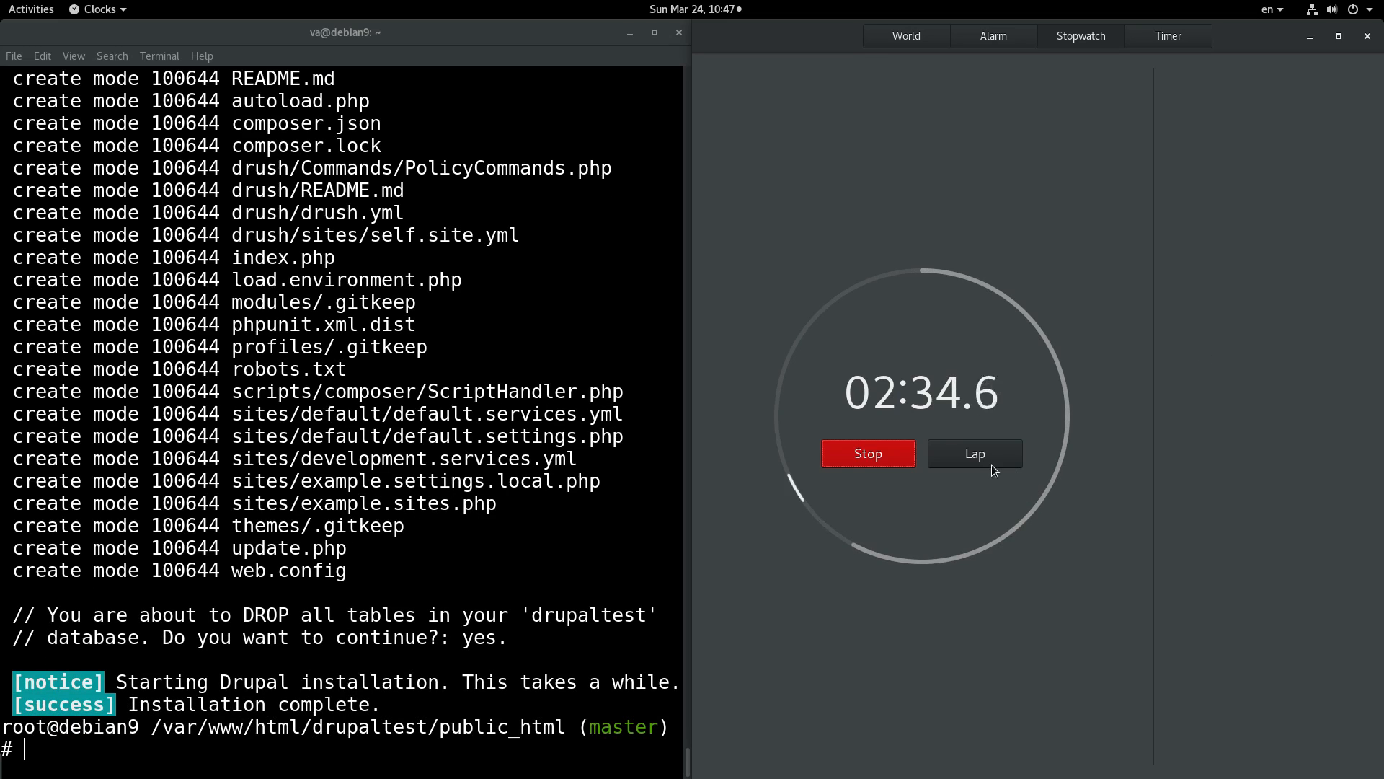
# - Stop the stopwatch at ~02:34 and reload drupaltest.local to show the Drush Site-Install welcome page
pyautogui.click(867, 453)
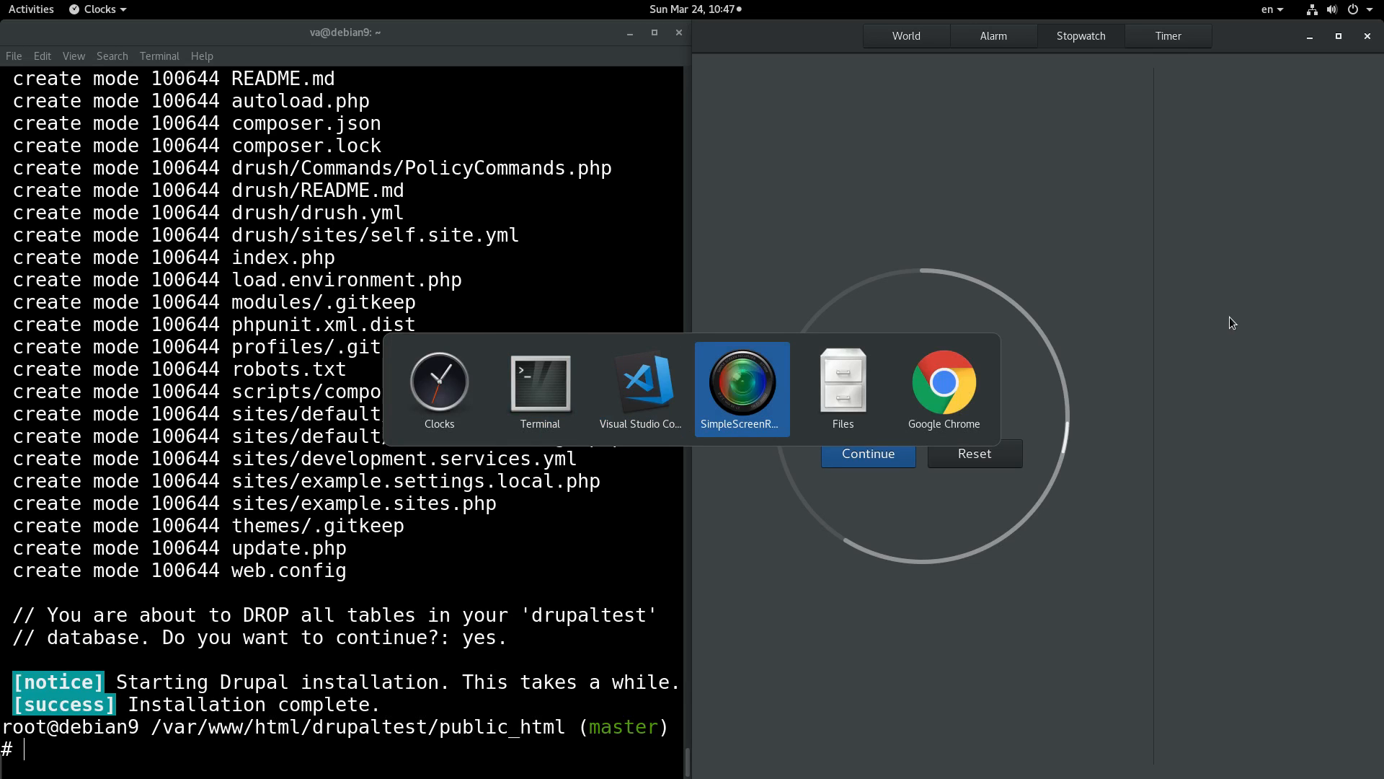
pyautogui.click(943, 384)
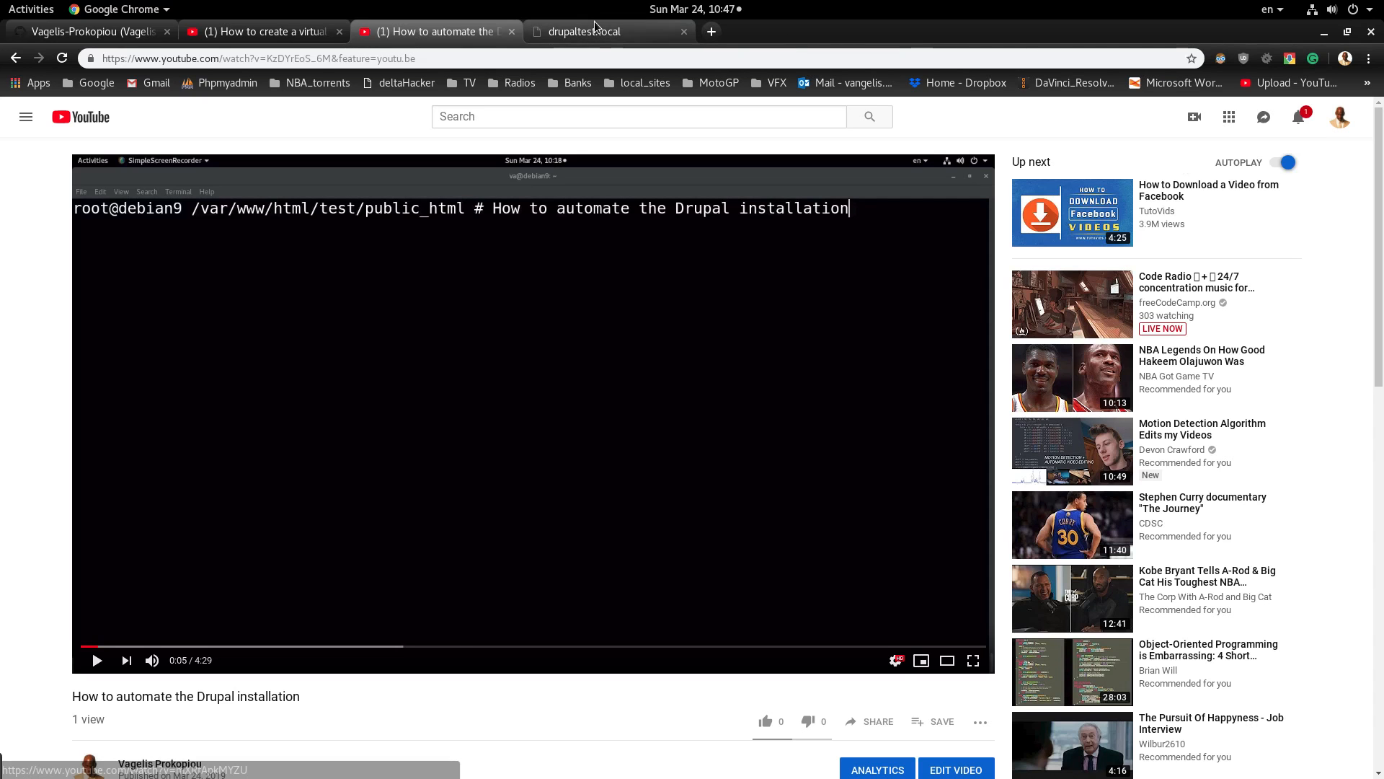
pyautogui.click(585, 32)
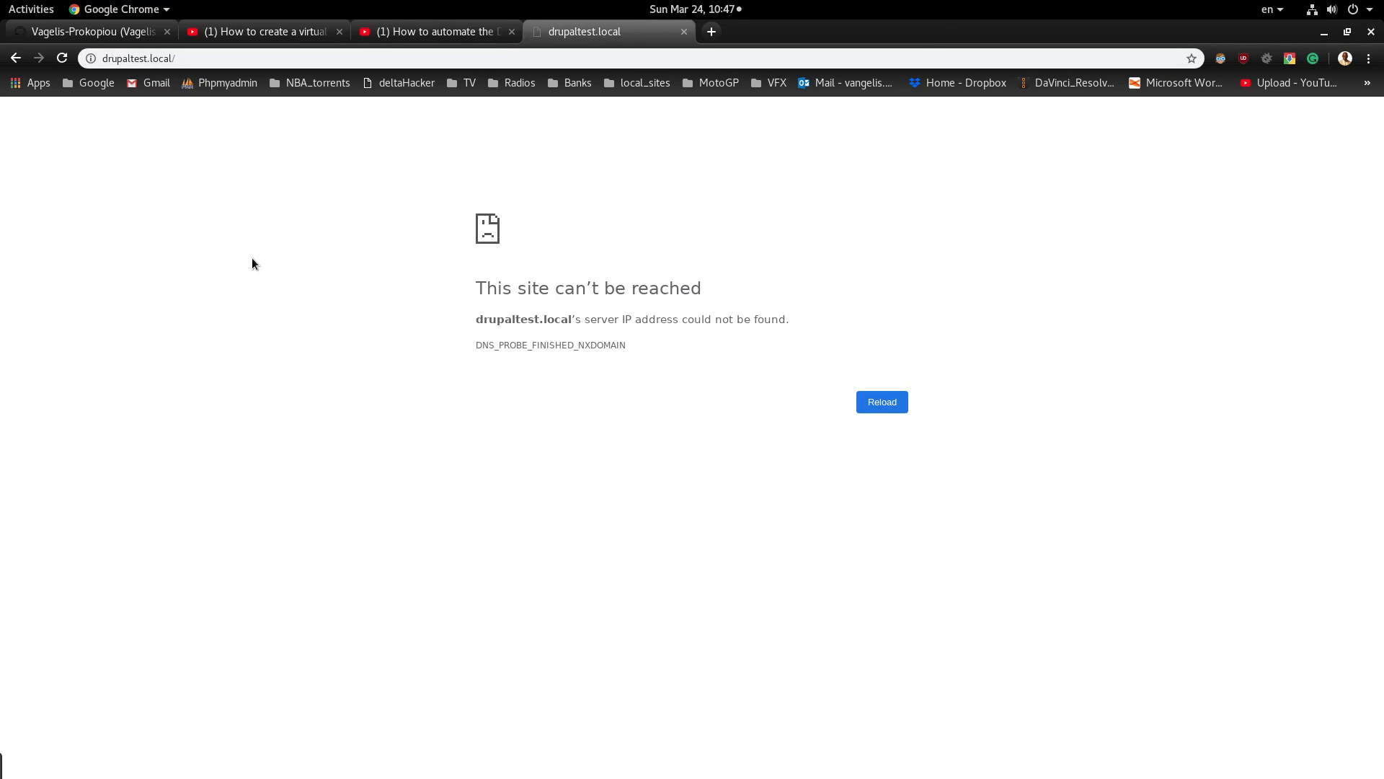
pyautogui.click(879, 402)
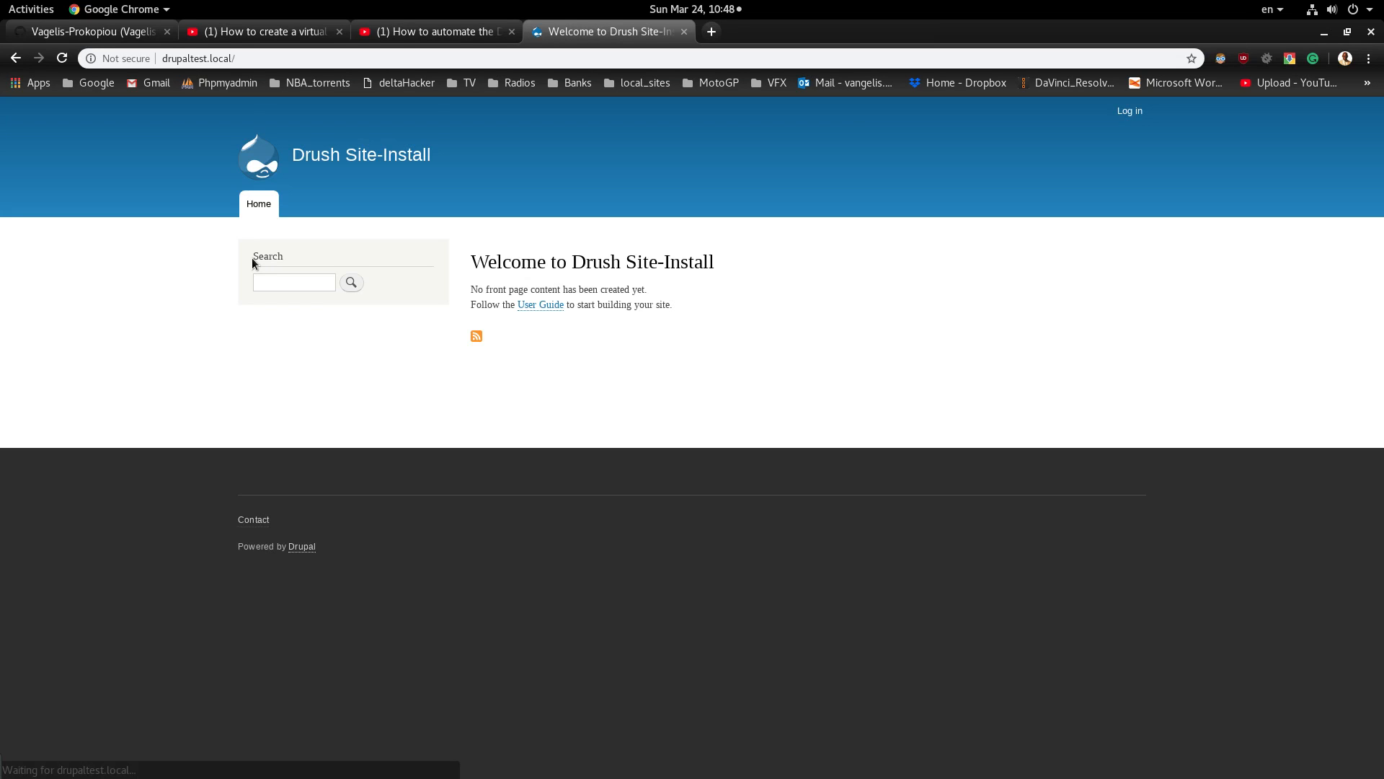
pyautogui.moveTo(1064, 431)
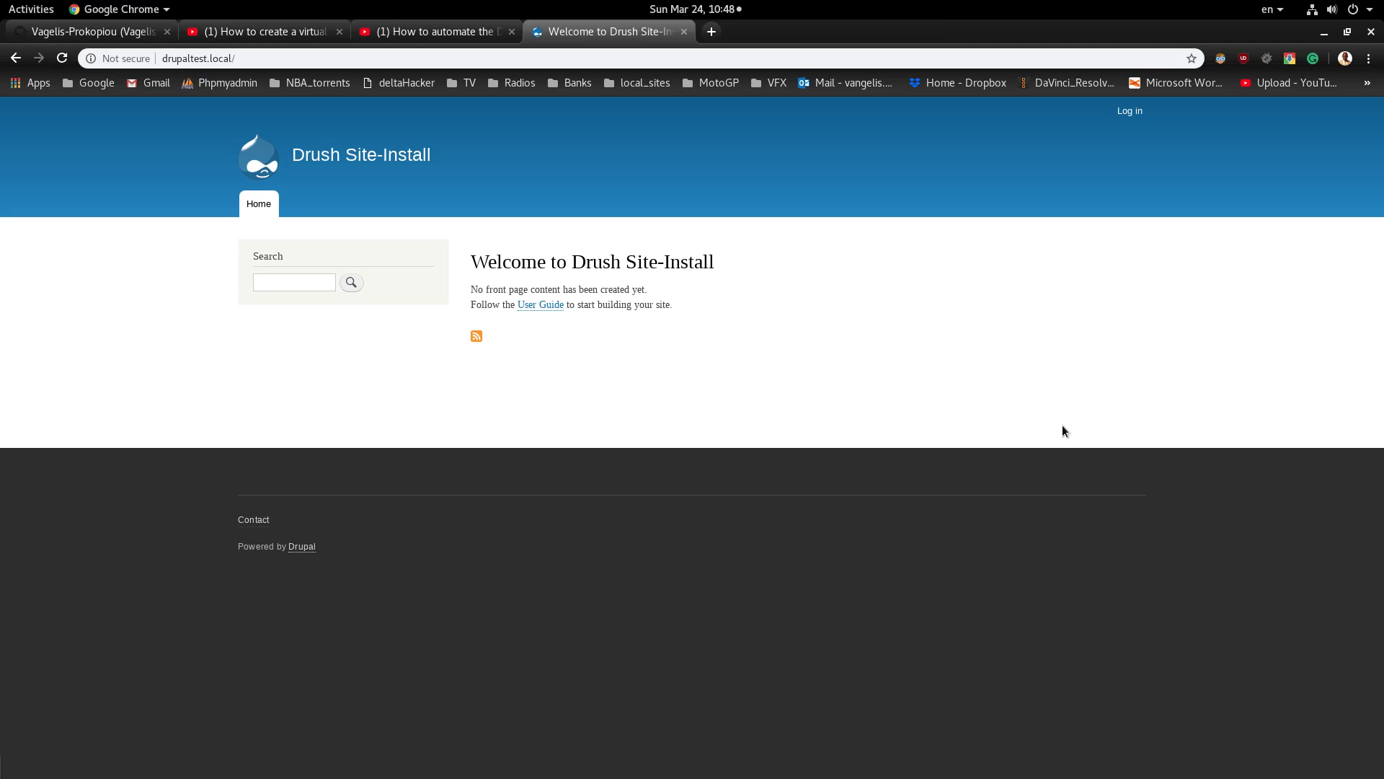
pyautogui.moveTo(1048, 395)
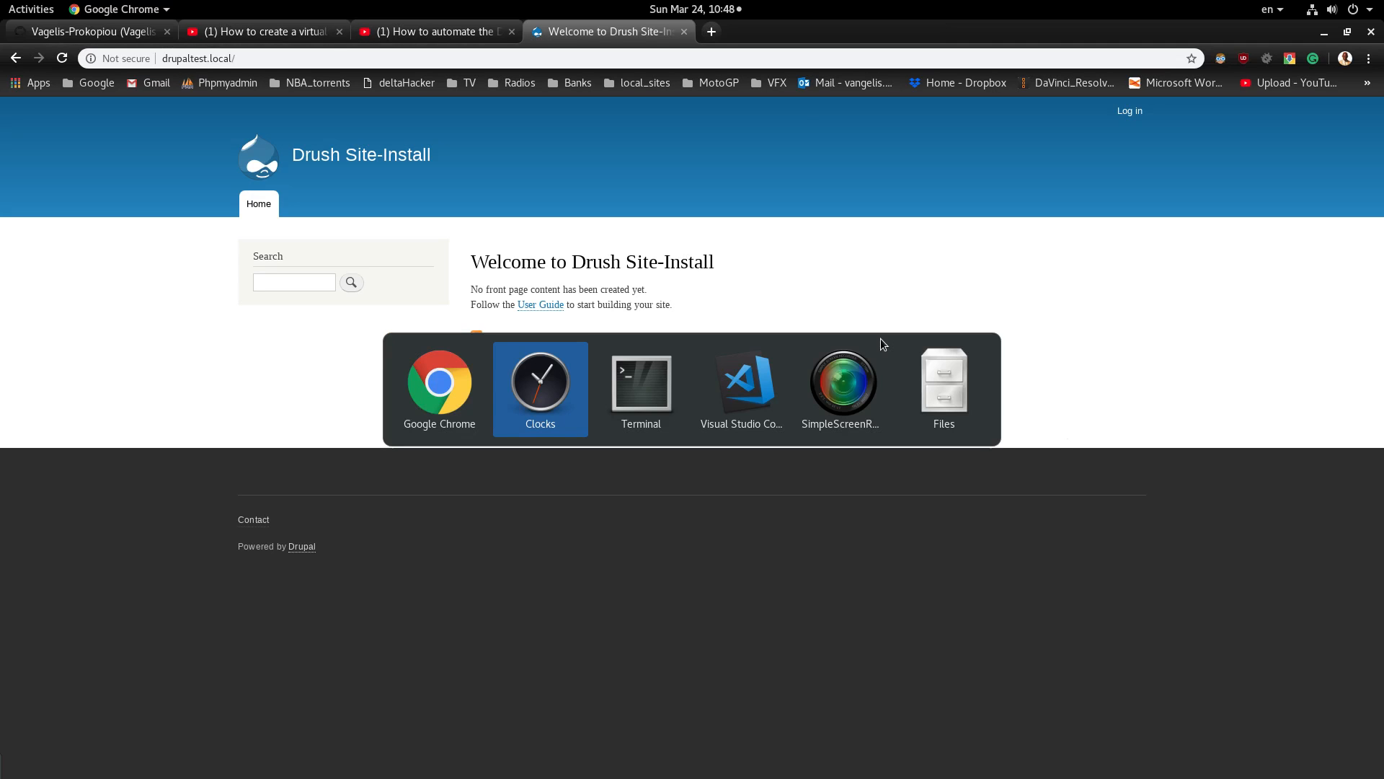
# - Bring up the 'How to create a virtual host' YouTube video
pyautogui.click(640, 379)
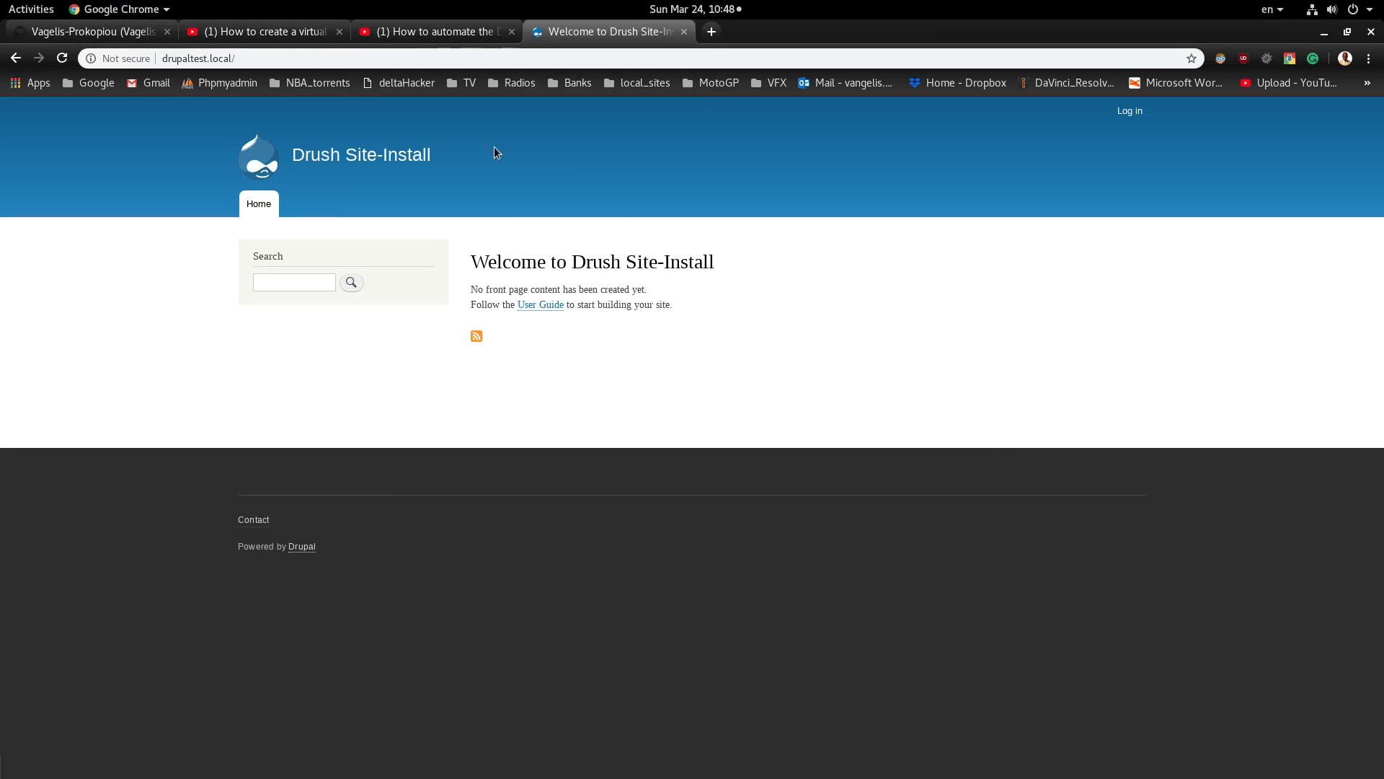
pyautogui.click(263, 30)
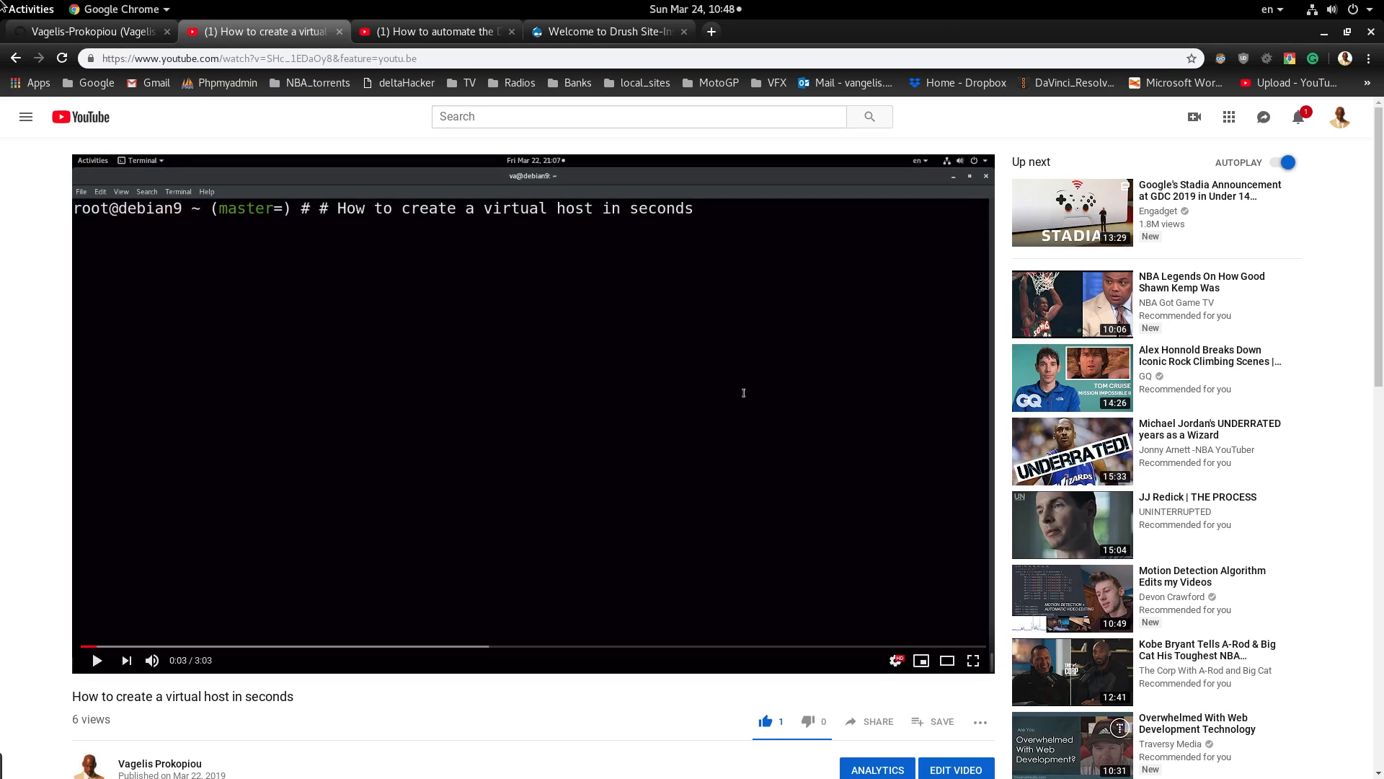
# - Navigate from the GitHub profile into the dotfiles repository's .bash_aliases file
pyautogui.click(88, 30)
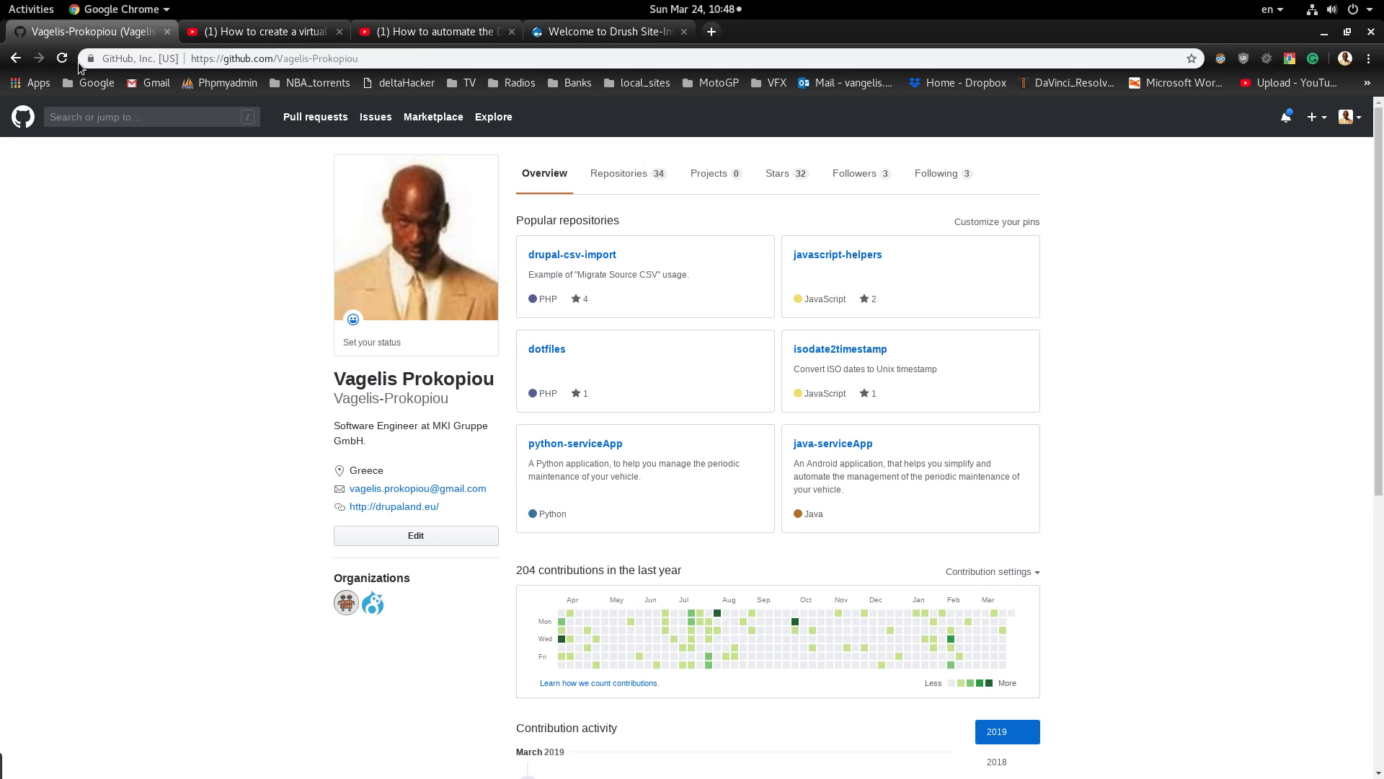
pyautogui.moveTo(580, 368)
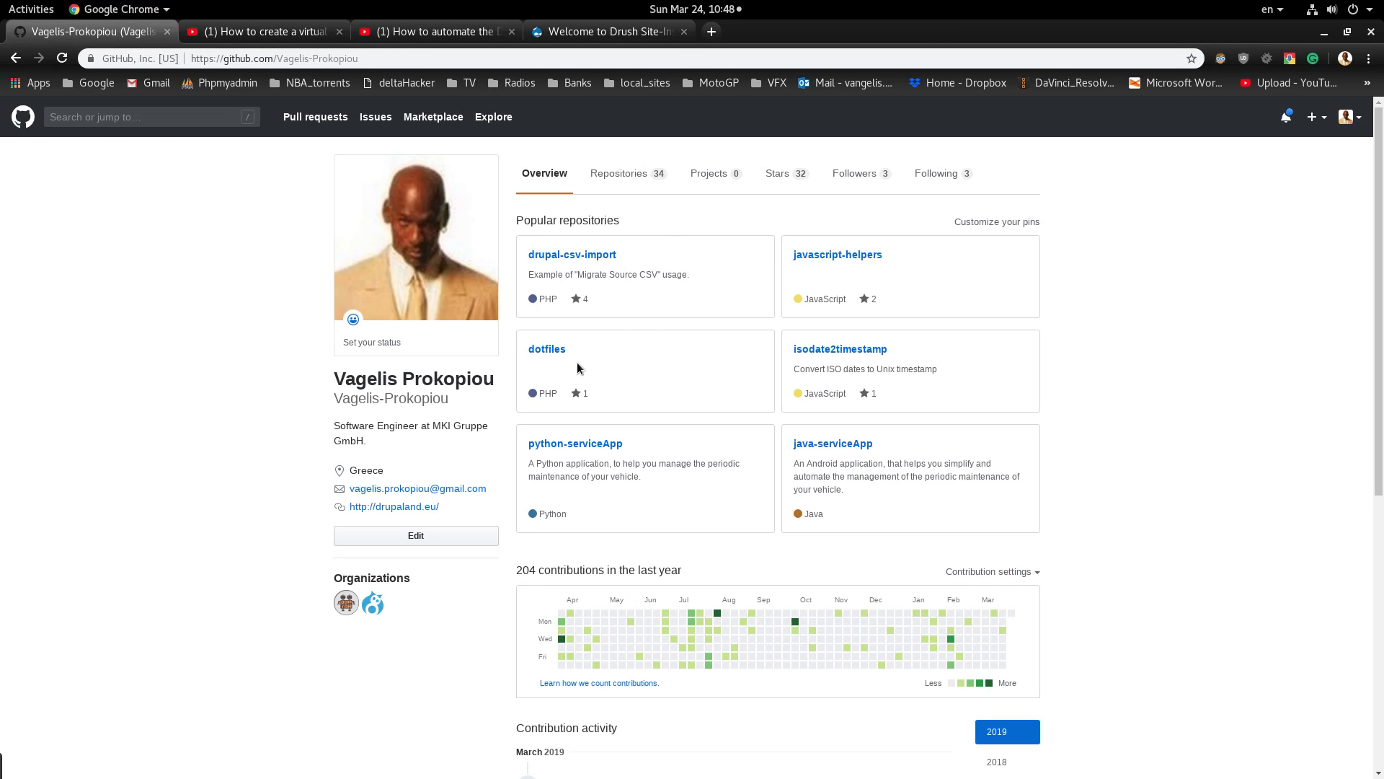
pyautogui.moveTo(546, 349)
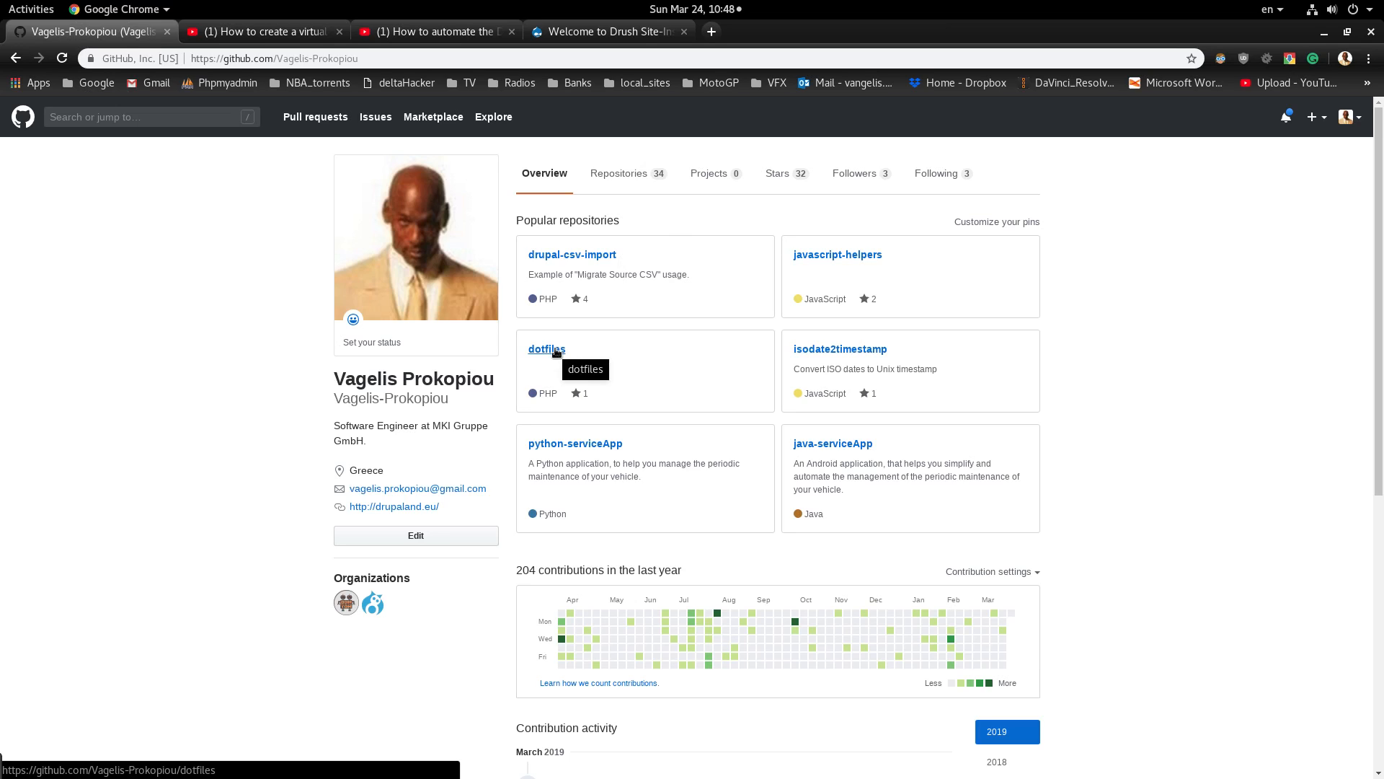
pyautogui.click(546, 349)
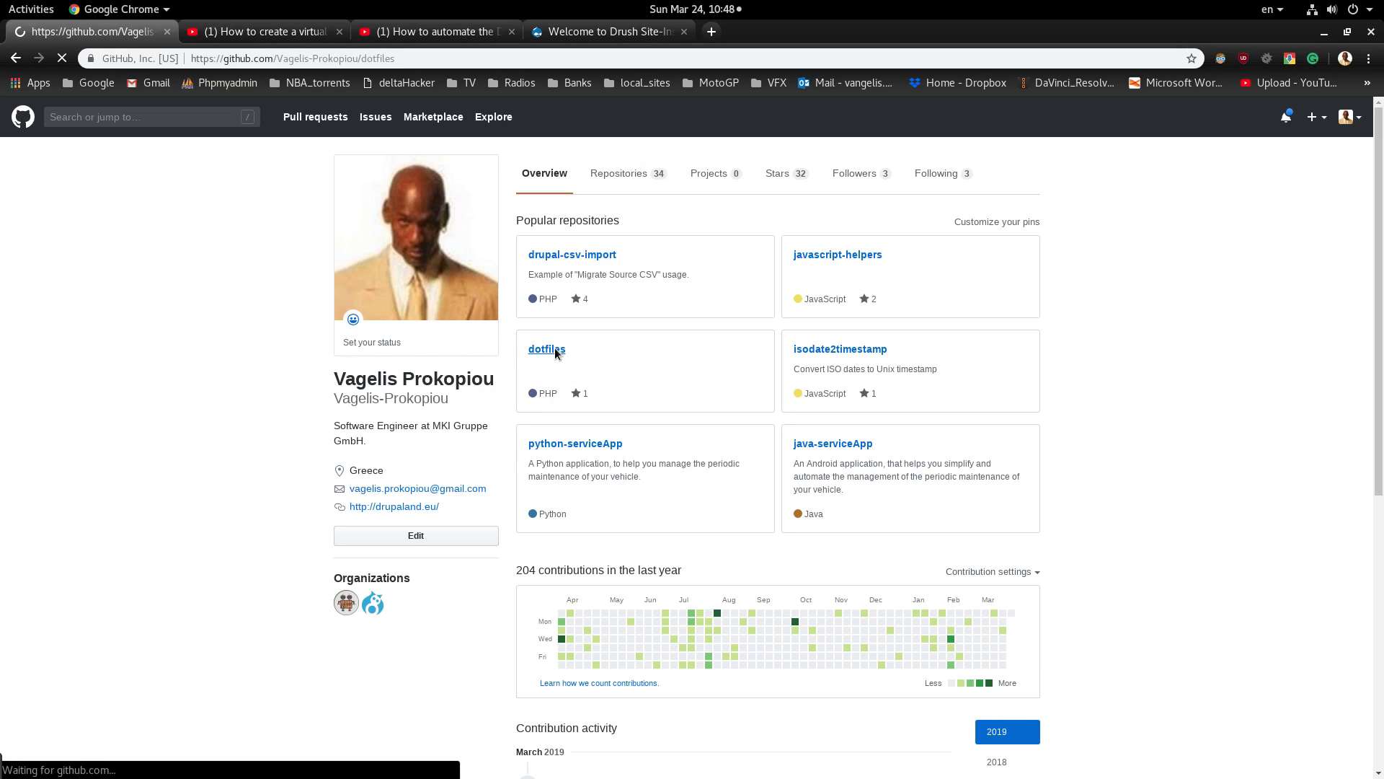
pyautogui.click(546, 349)
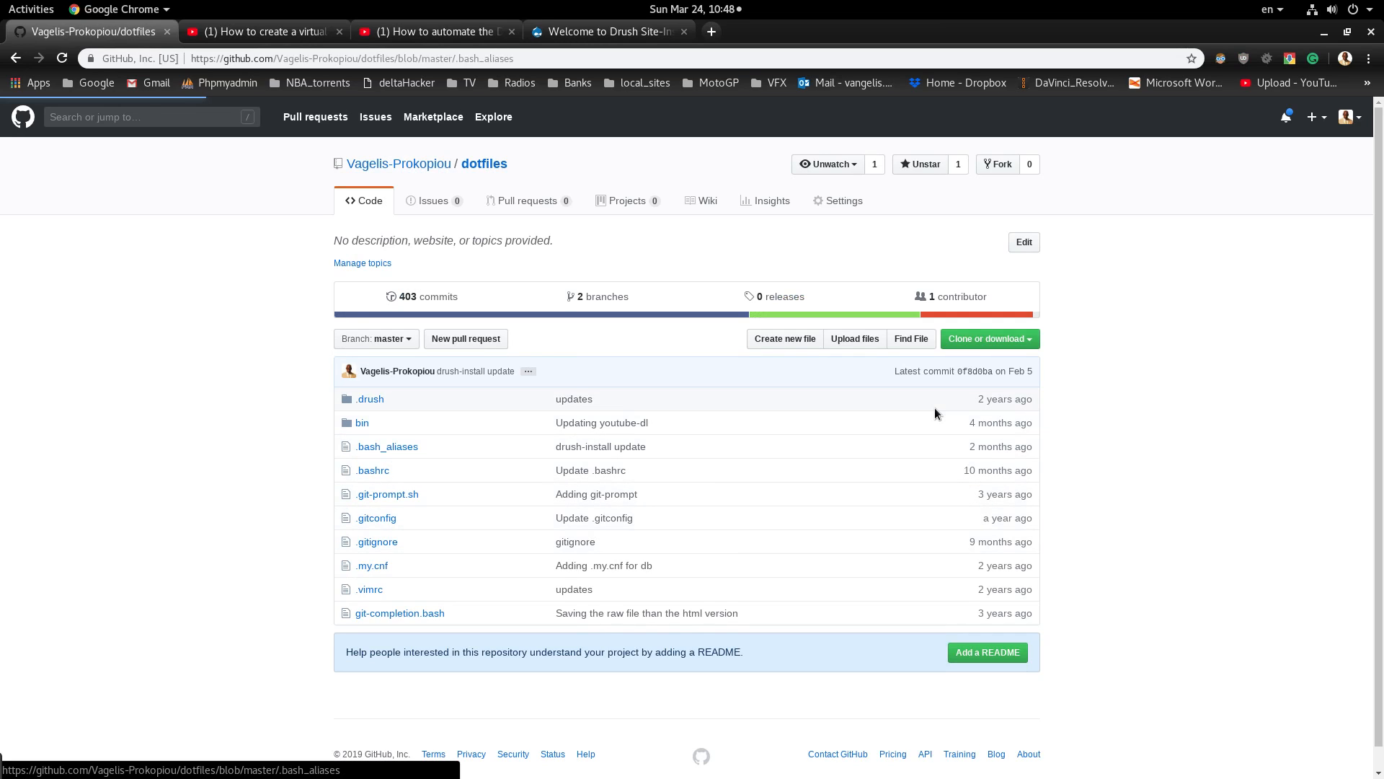
pyautogui.click(387, 445)
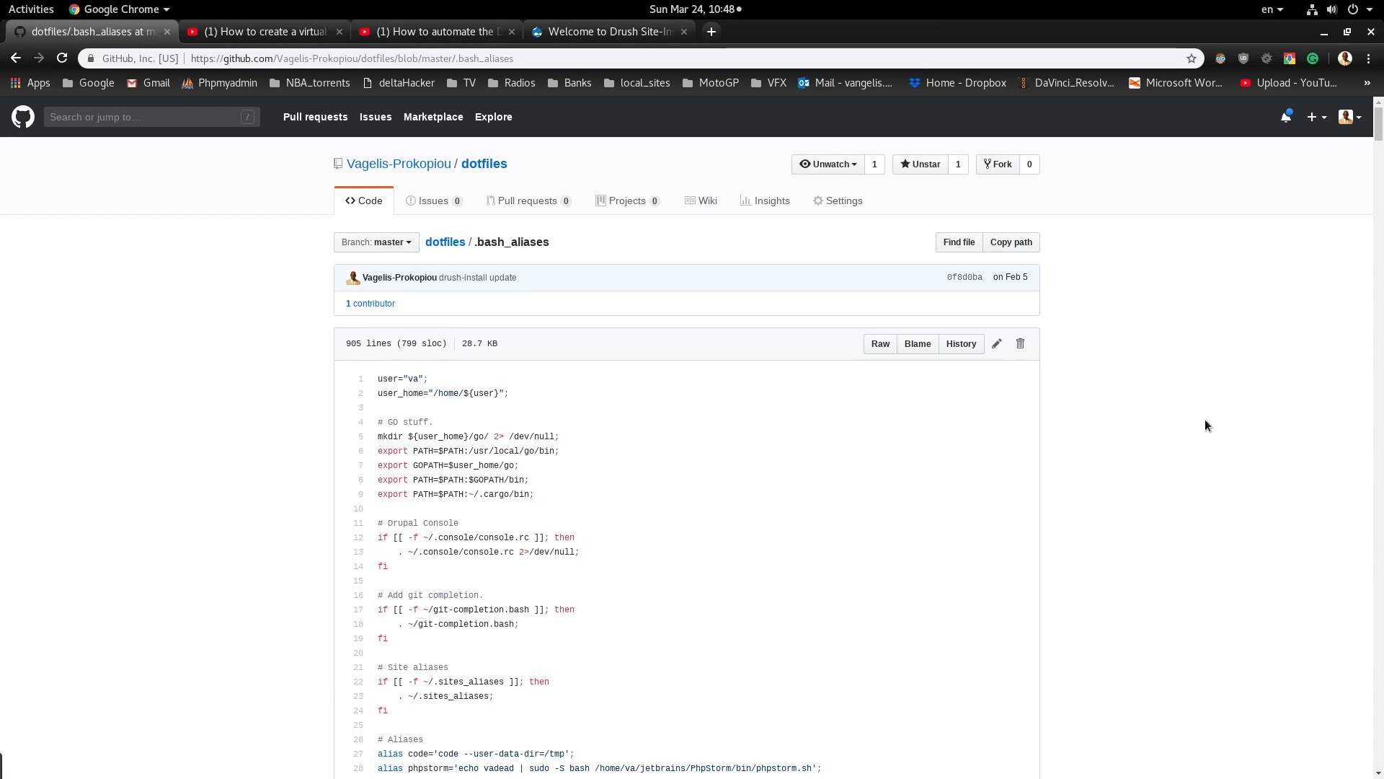
pyautogui.moveTo(887, 609)
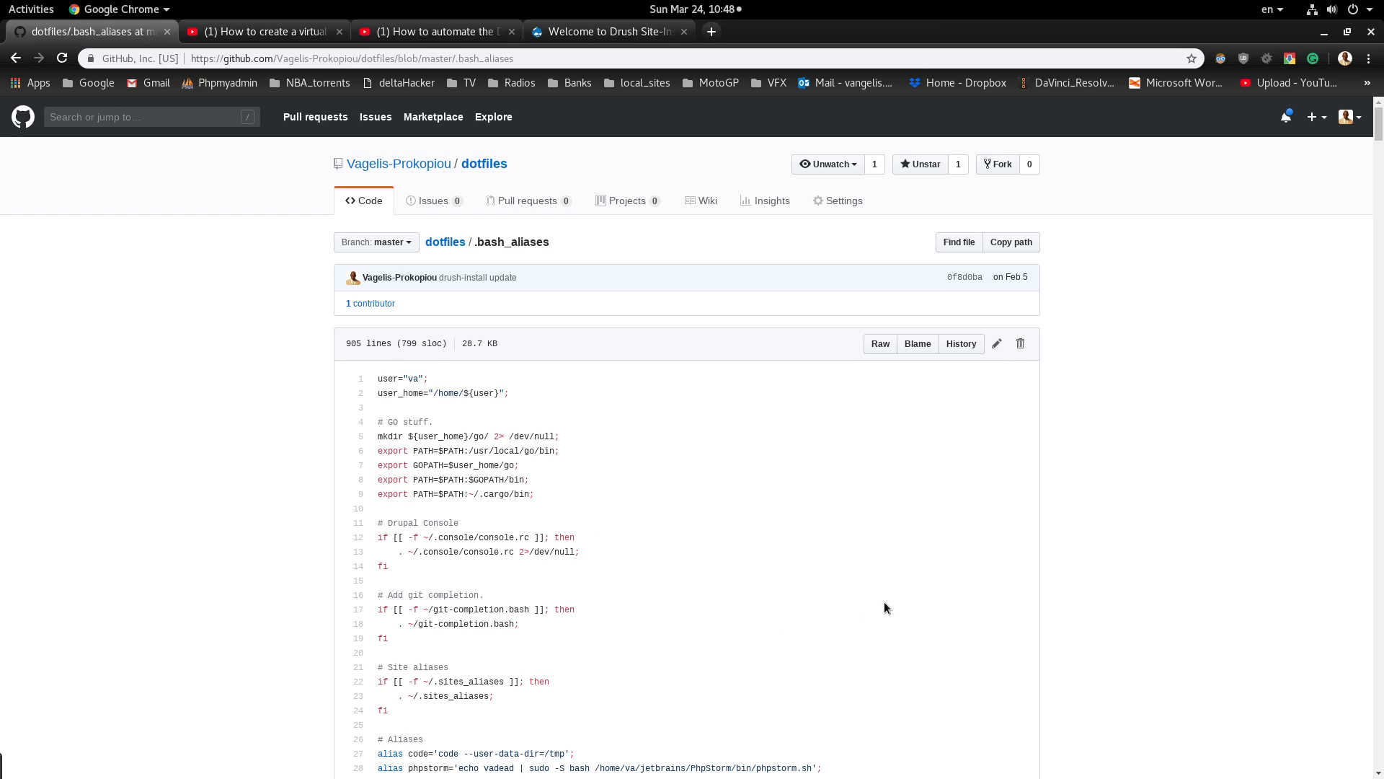